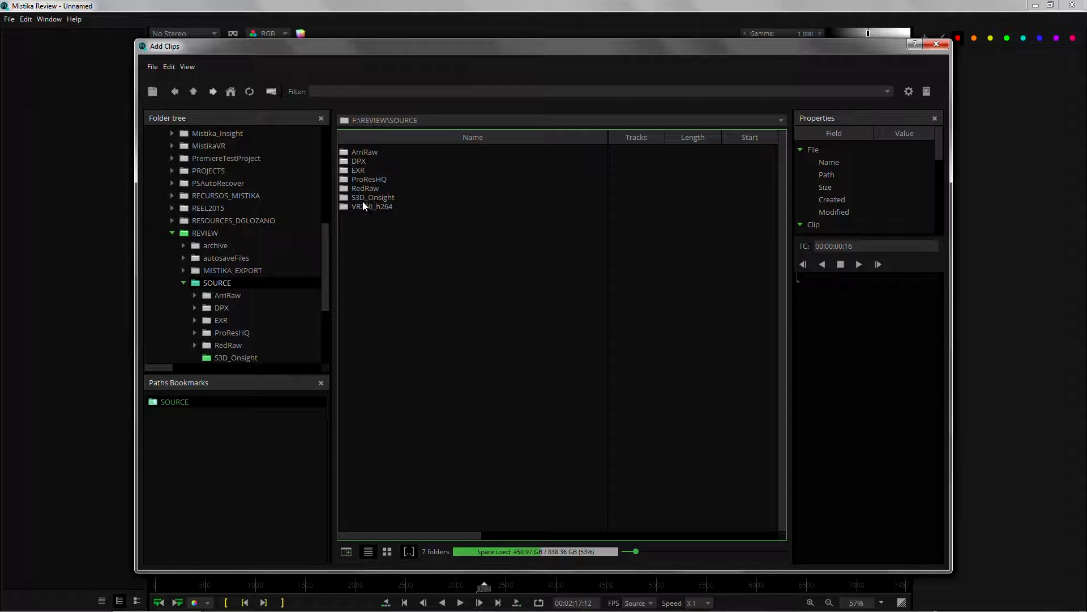
Step: Import the ONSIGHT_left sequence from S3D_Onsight as one stereo video clip
double_click(374, 198)
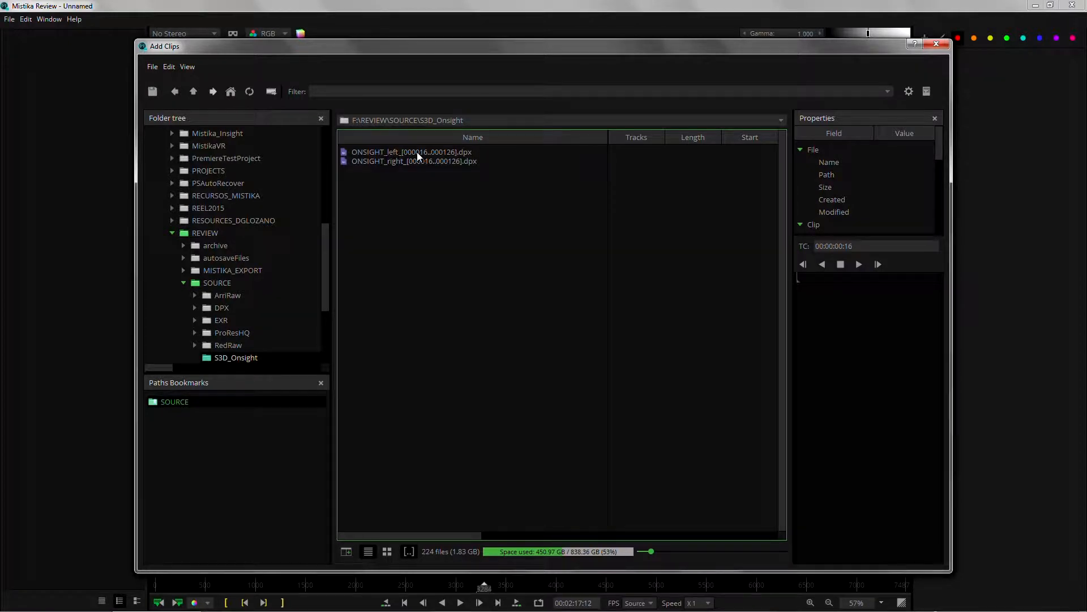
click(411, 152)
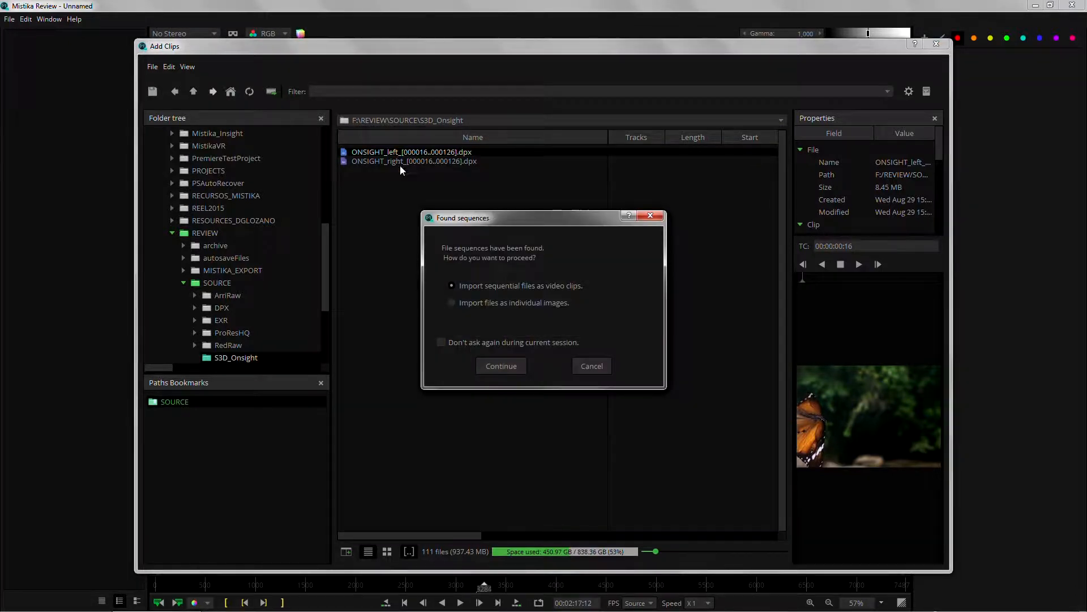
click(501, 365)
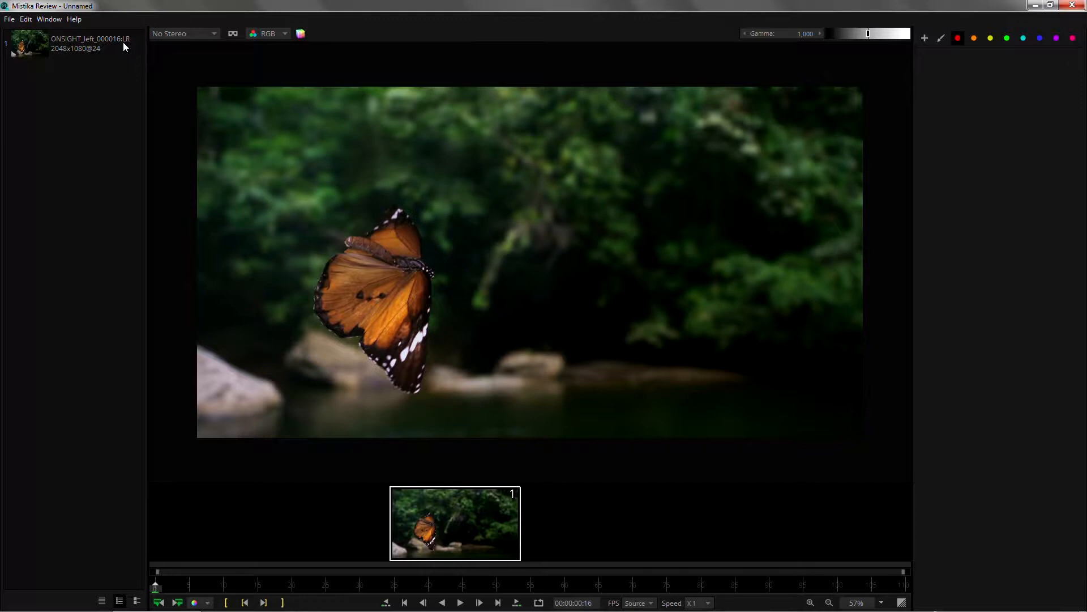
mouse_move(125, 74)
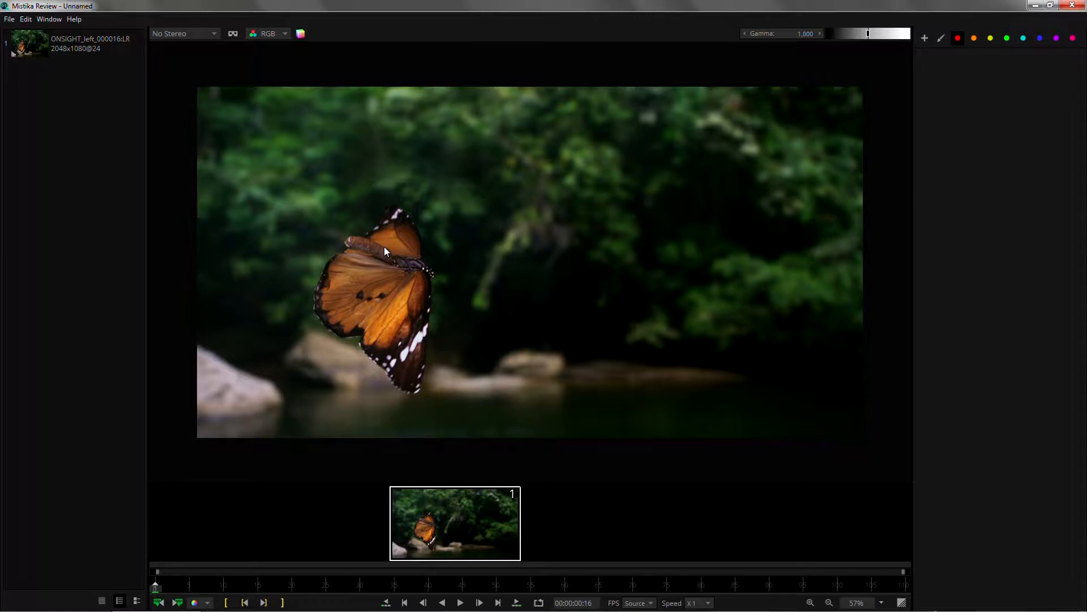
click(25, 19)
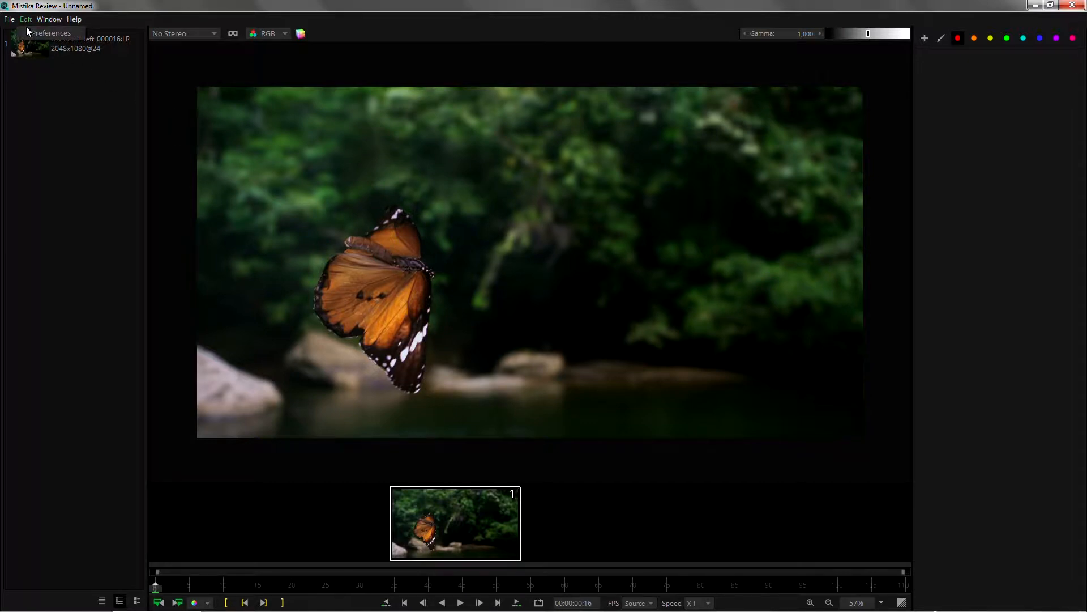
click(49, 33)
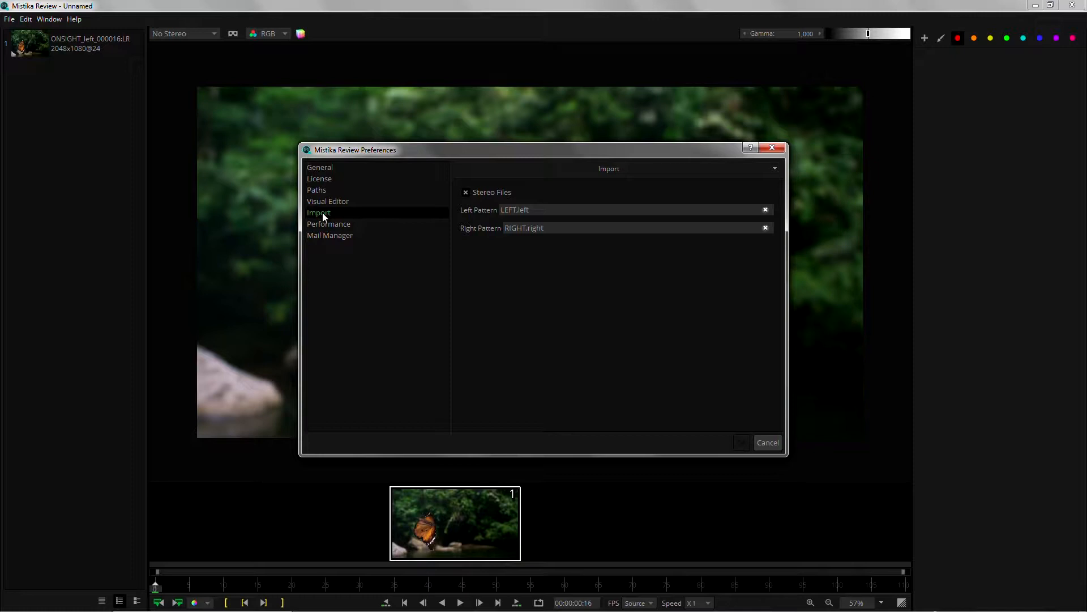
double_click(508, 210)
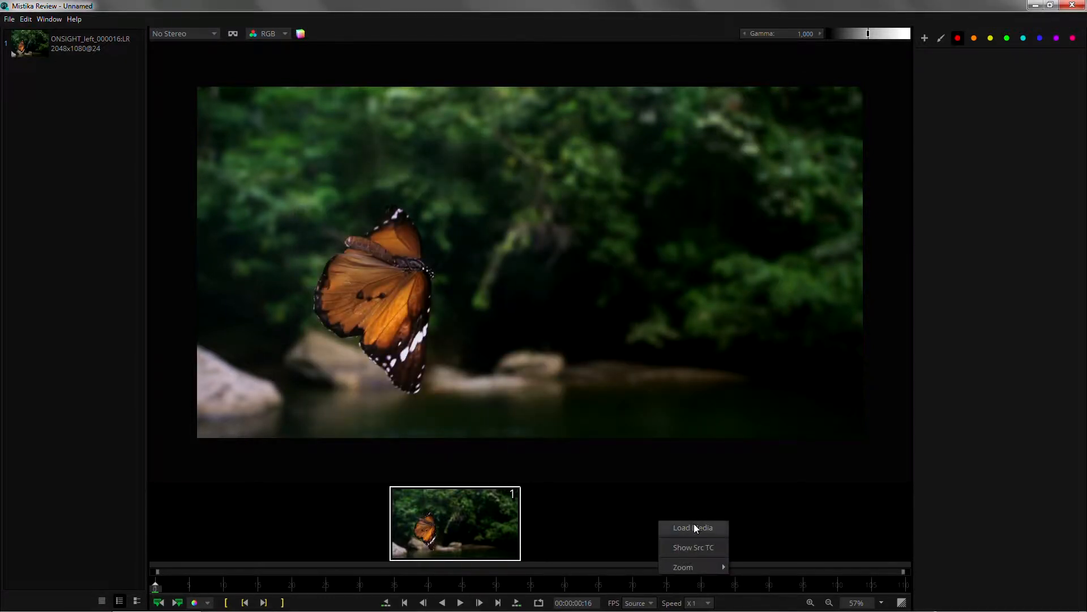
Step: Load Media and import the 360 band clip from the VR360_h264 folder
click(692, 527)
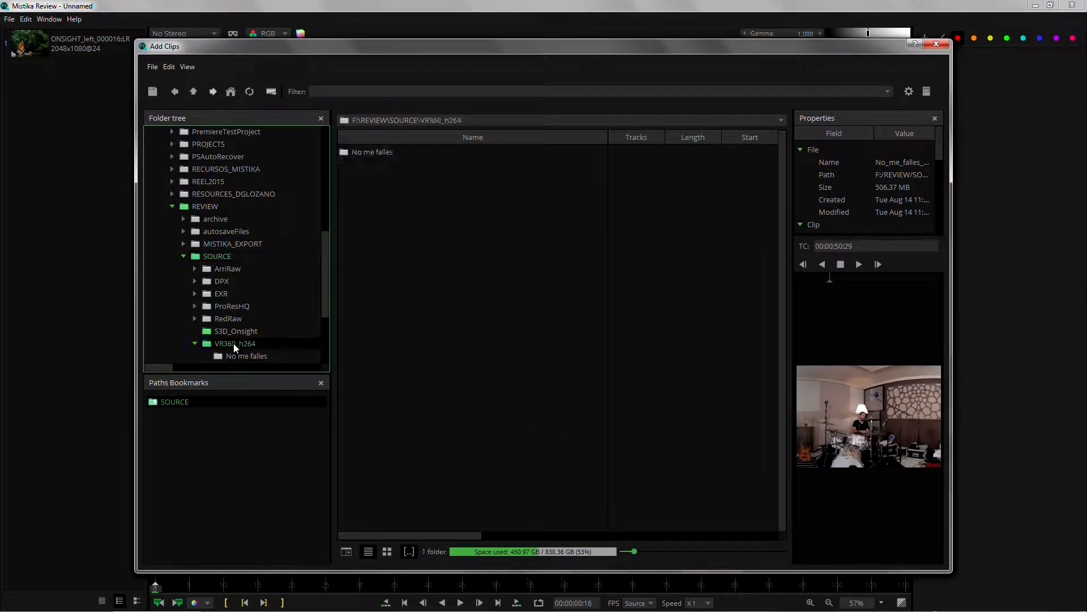
click(246, 355)
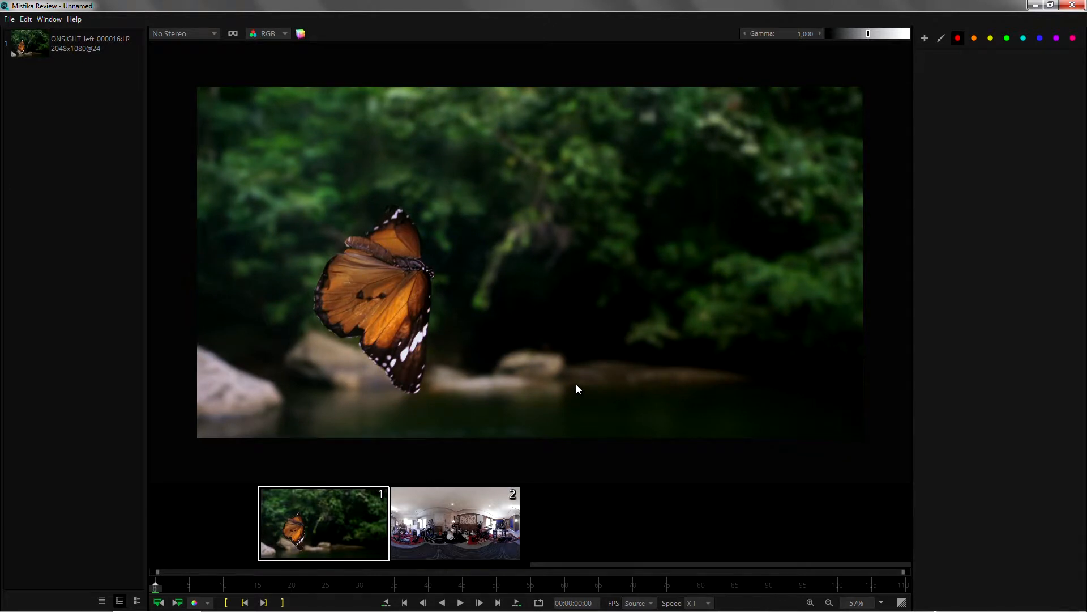
mouse_move(220, 43)
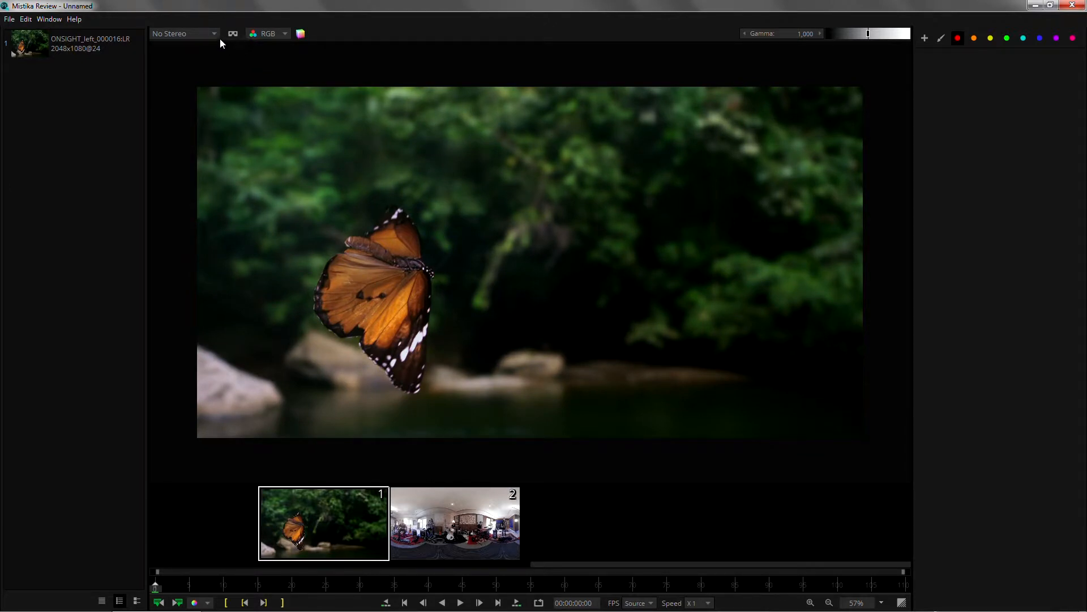
Step: Try the Anaglyph stereo mode, then switch to B&W Anaglyph
click(183, 33)
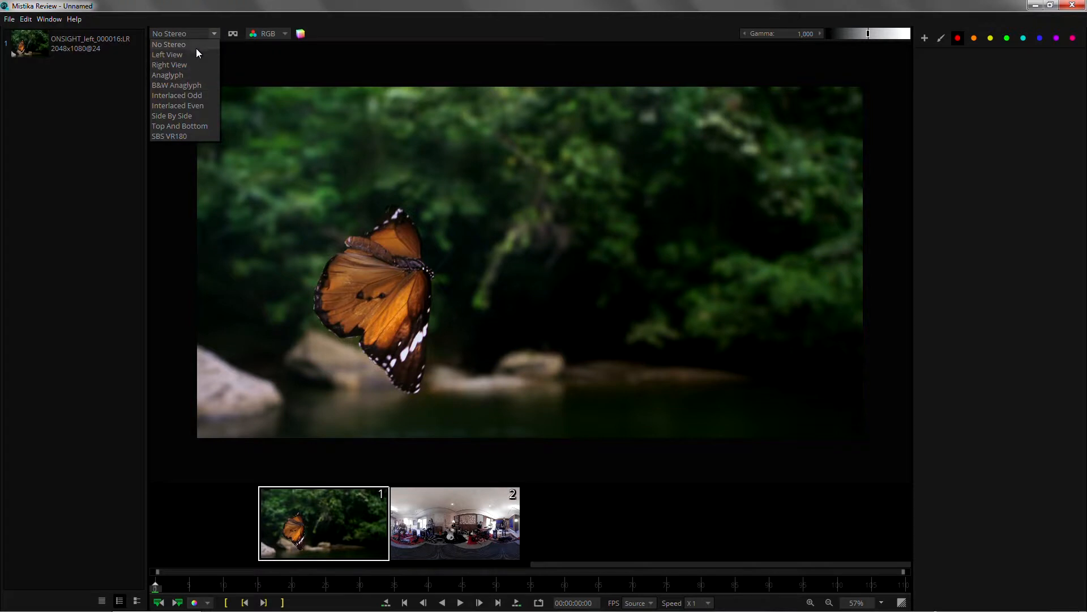
mouse_move(170, 65)
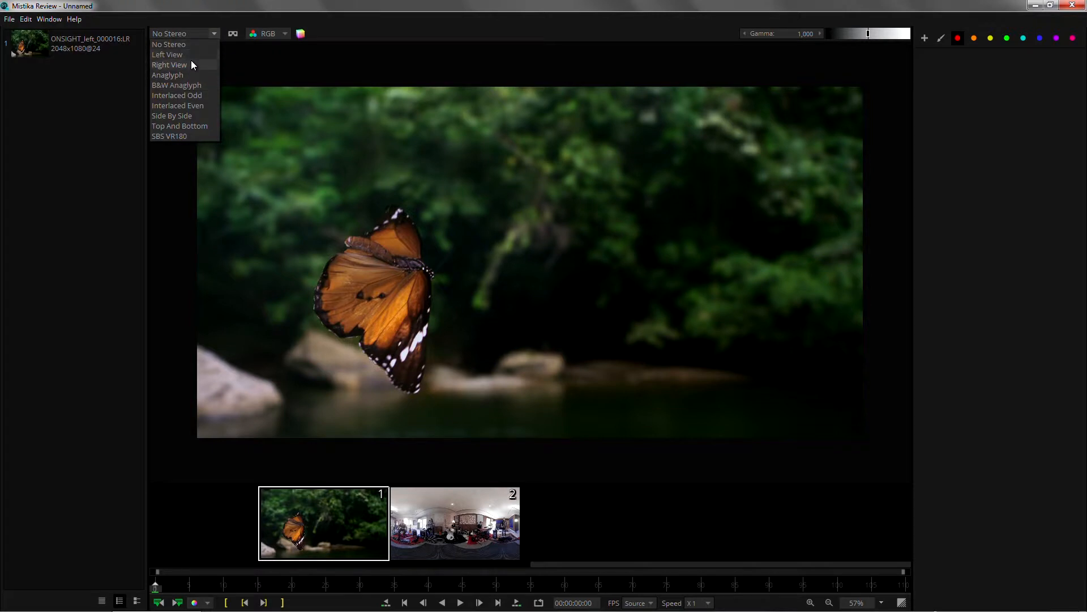
mouse_move(188, 74)
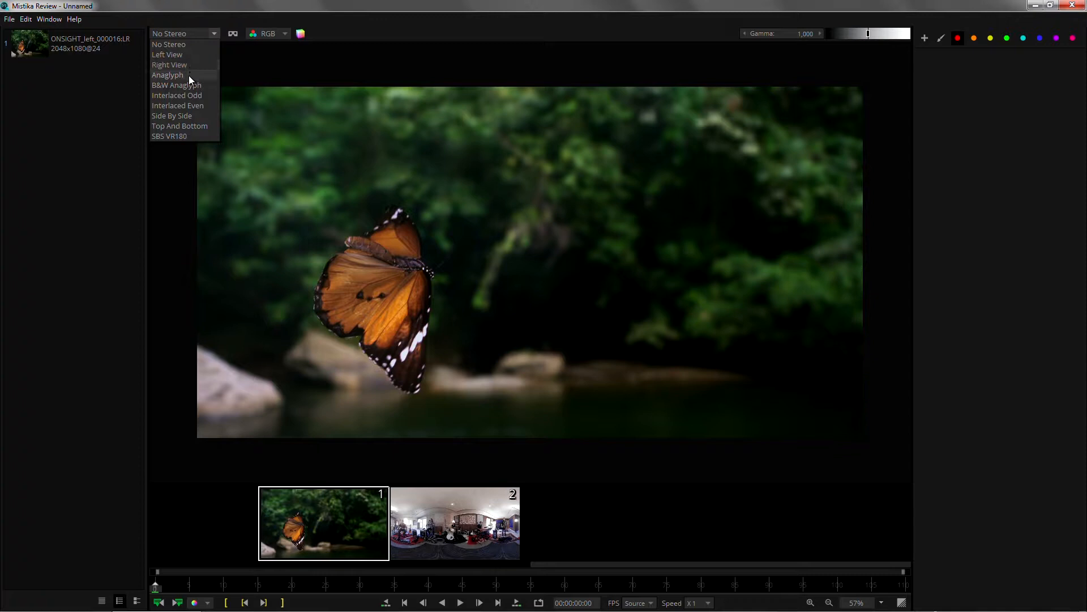
click(167, 74)
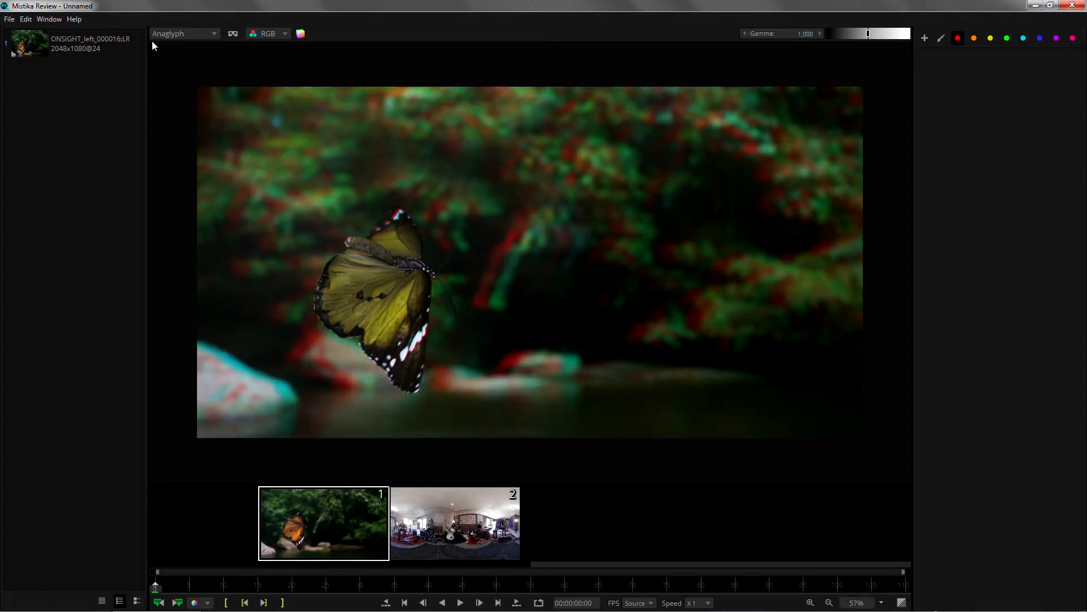
click(184, 33)
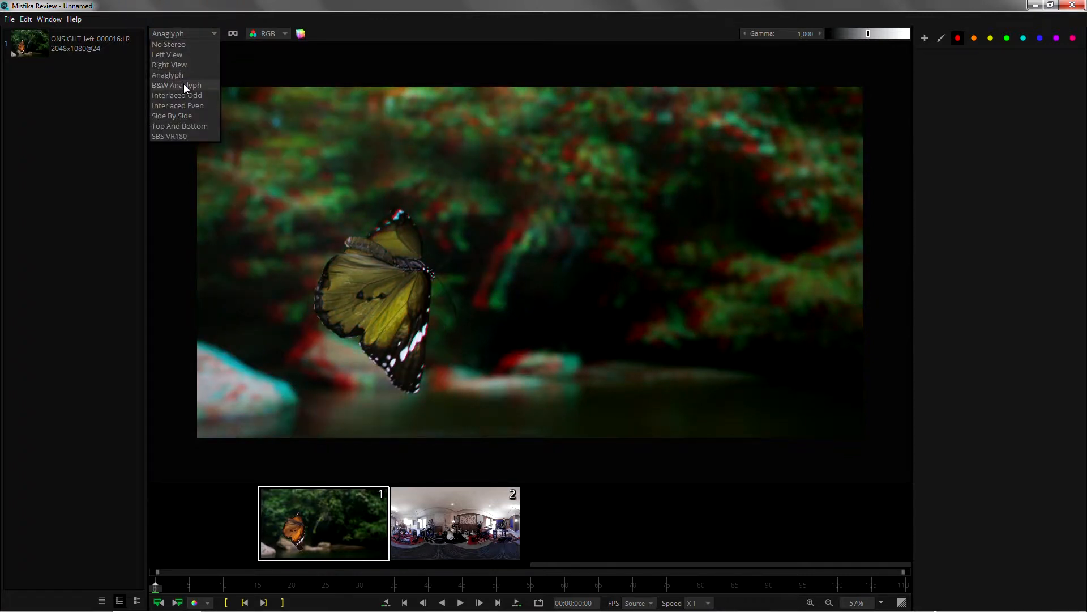
click(176, 85)
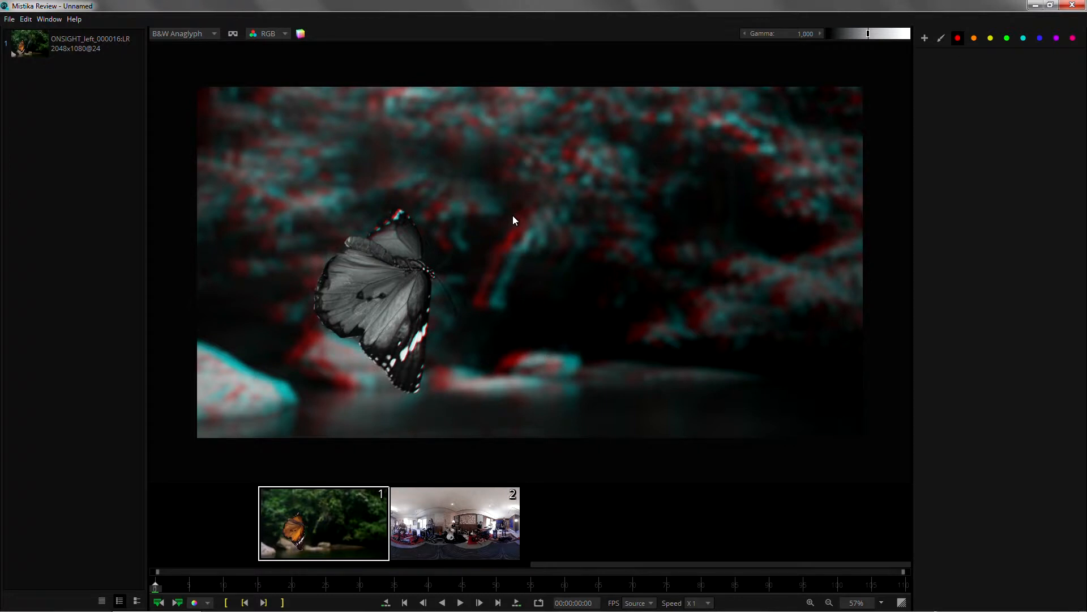
mouse_move(466, 217)
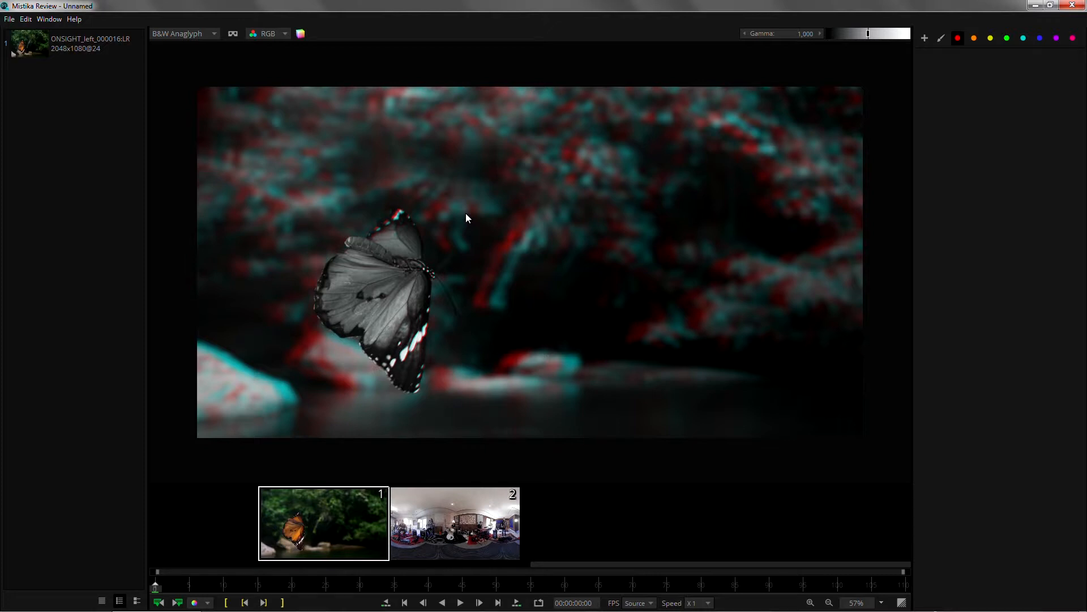
mouse_move(197, 40)
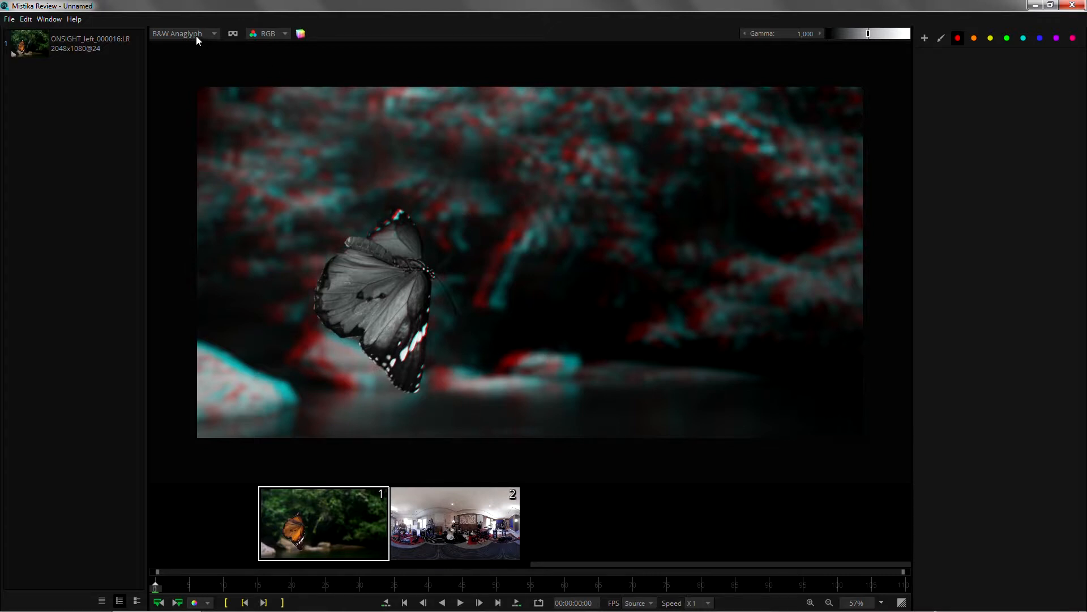
Step: Try the Interlaced Even stereo display, then return to B&W Anaglyph
click(184, 33)
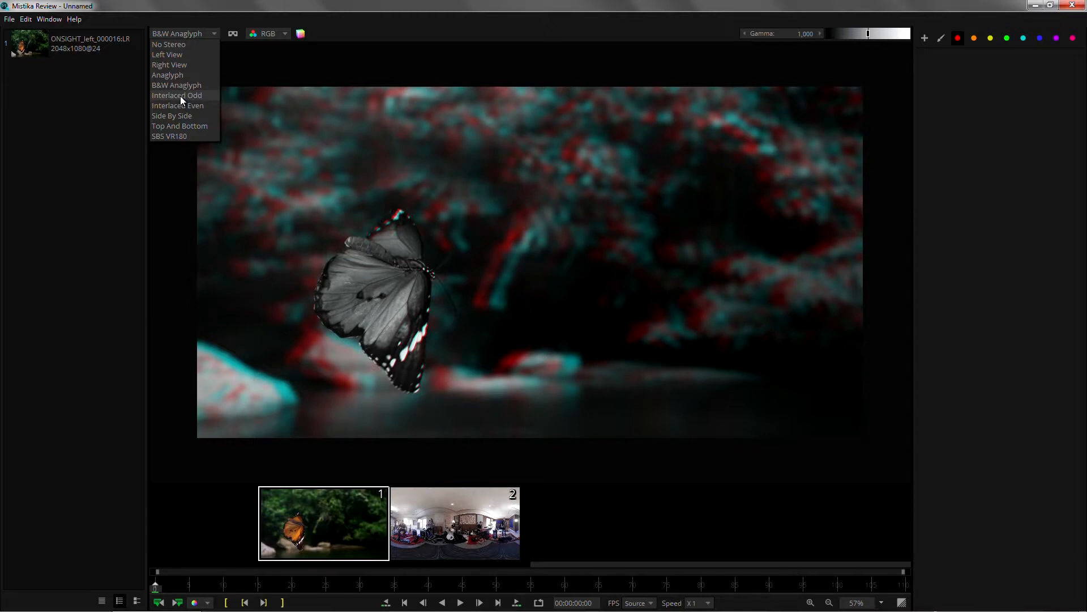
click(177, 95)
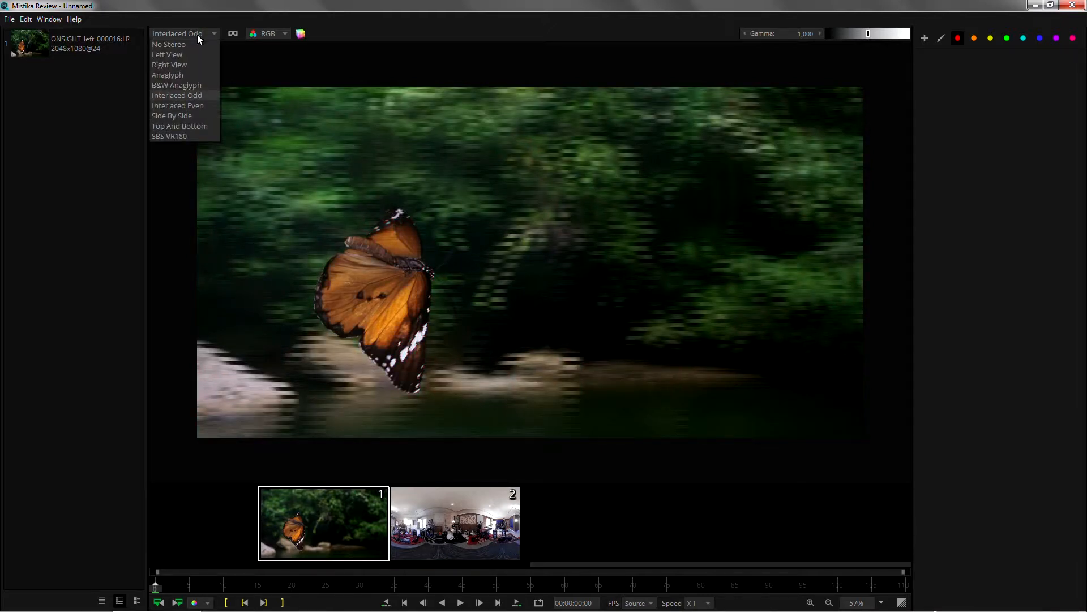
click(177, 104)
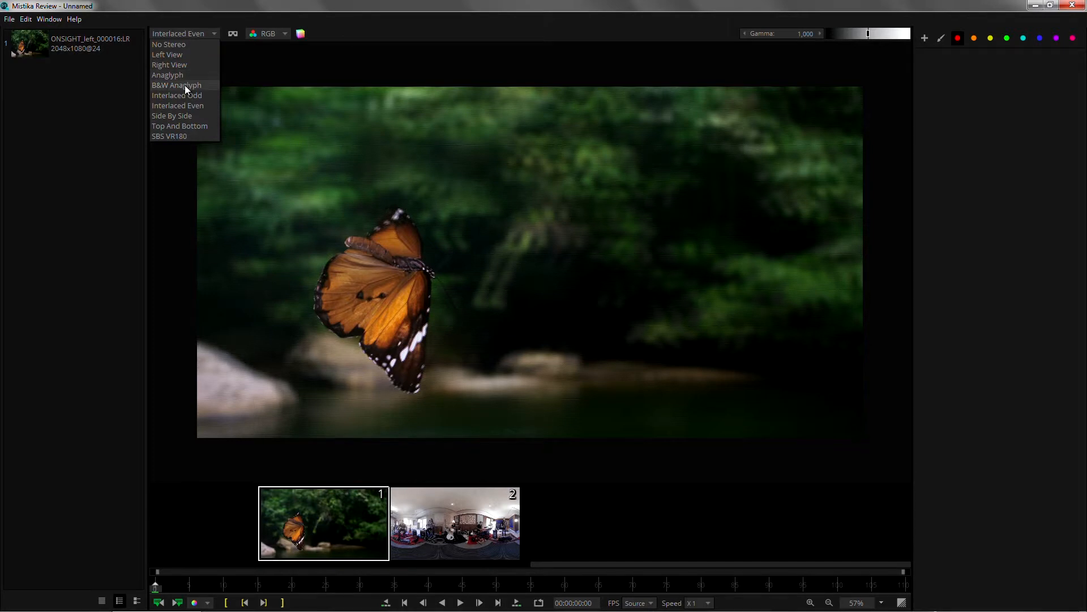
click(176, 85)
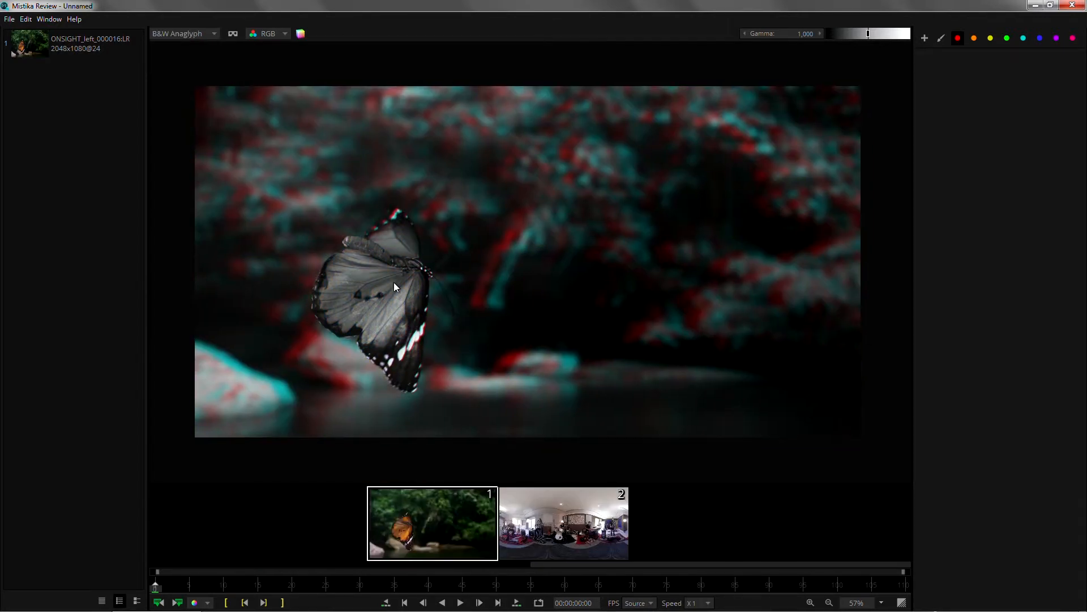
mouse_move(49, 22)
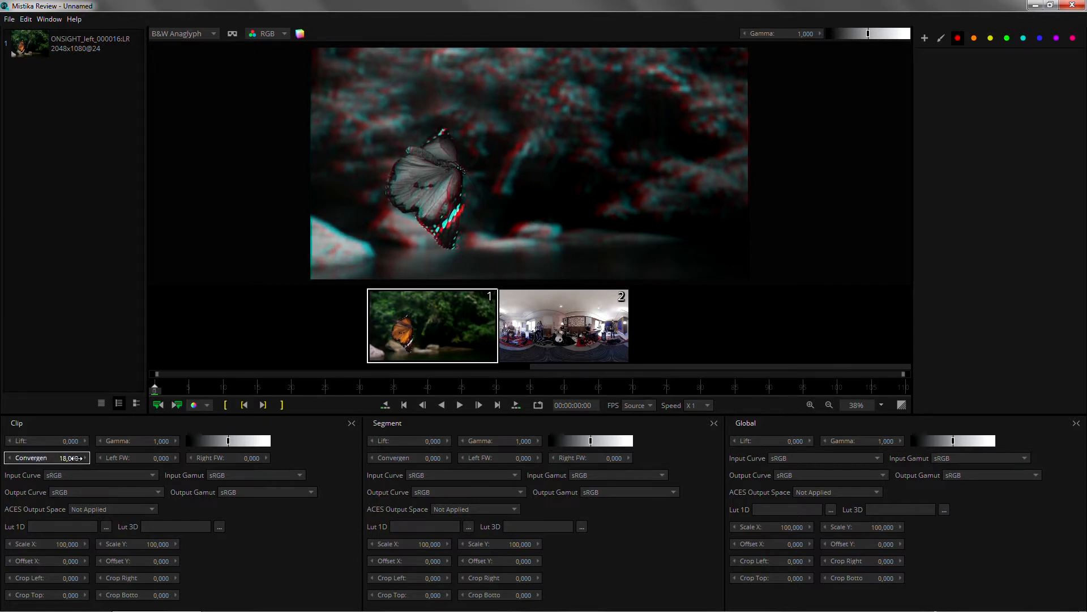
Step: Drag the Clip Convergence field up to 34, then back down to 29
drag(69, 457, 83, 457)
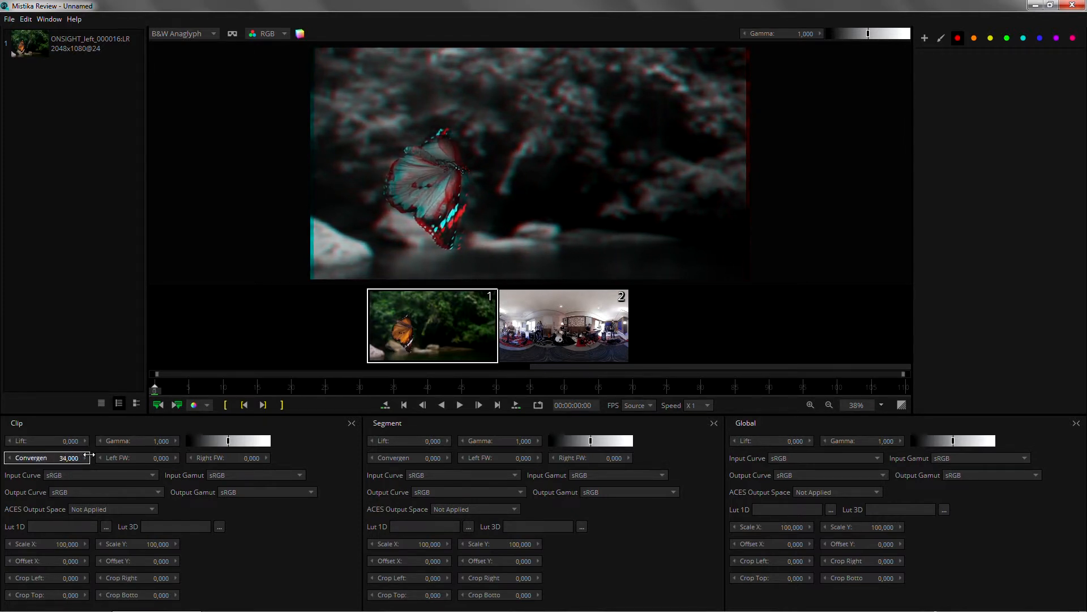
drag(48, 457, 83, 457)
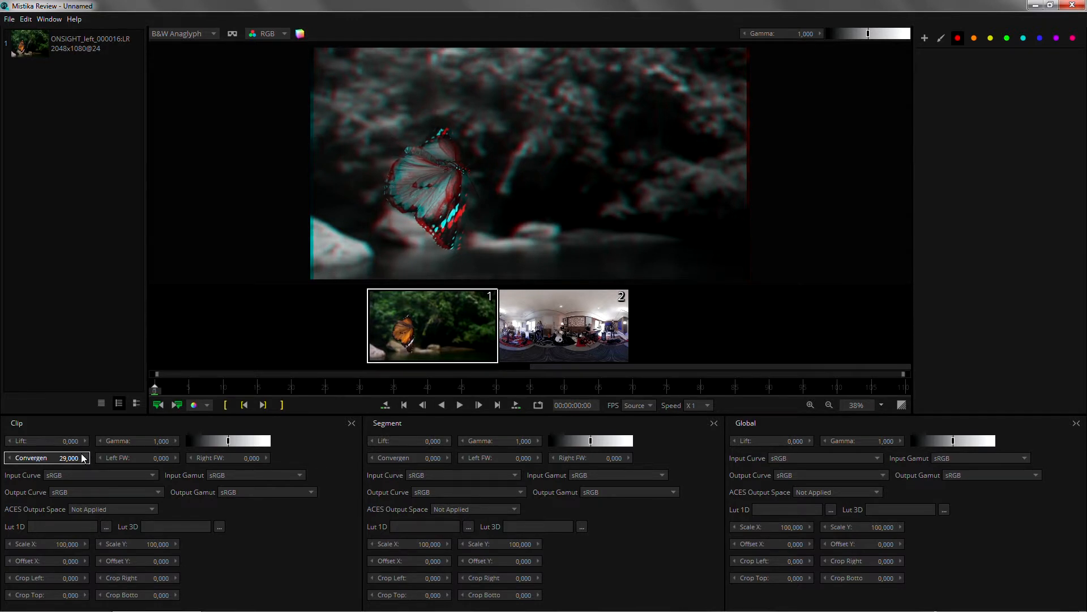
mouse_move(158, 392)
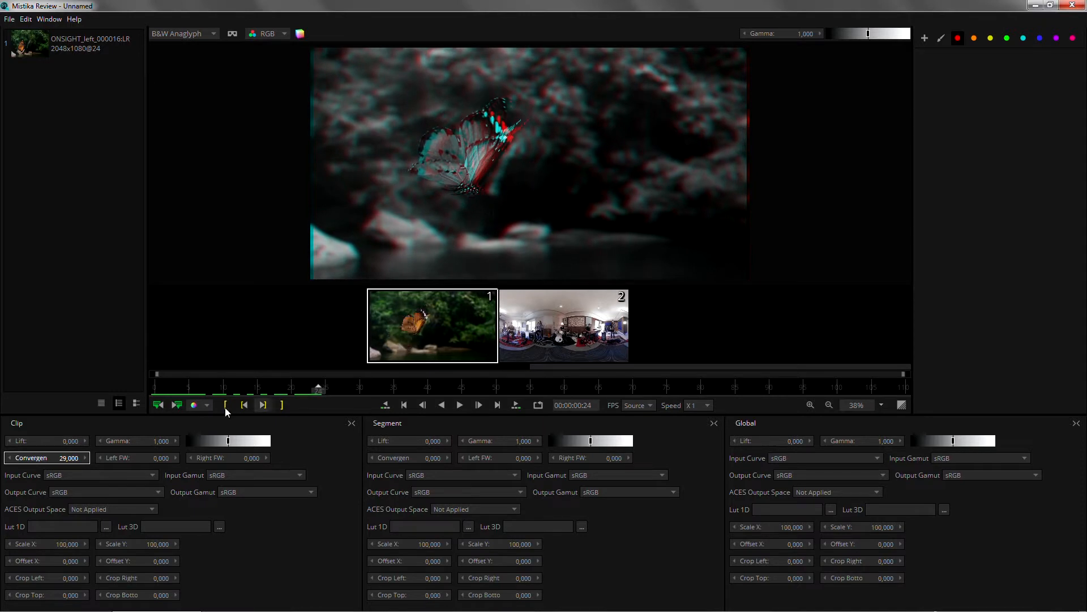
Step: Switch to Left View, try left floating window values 31, 86 and 70, scrub, then select the band clip
click(137, 457)
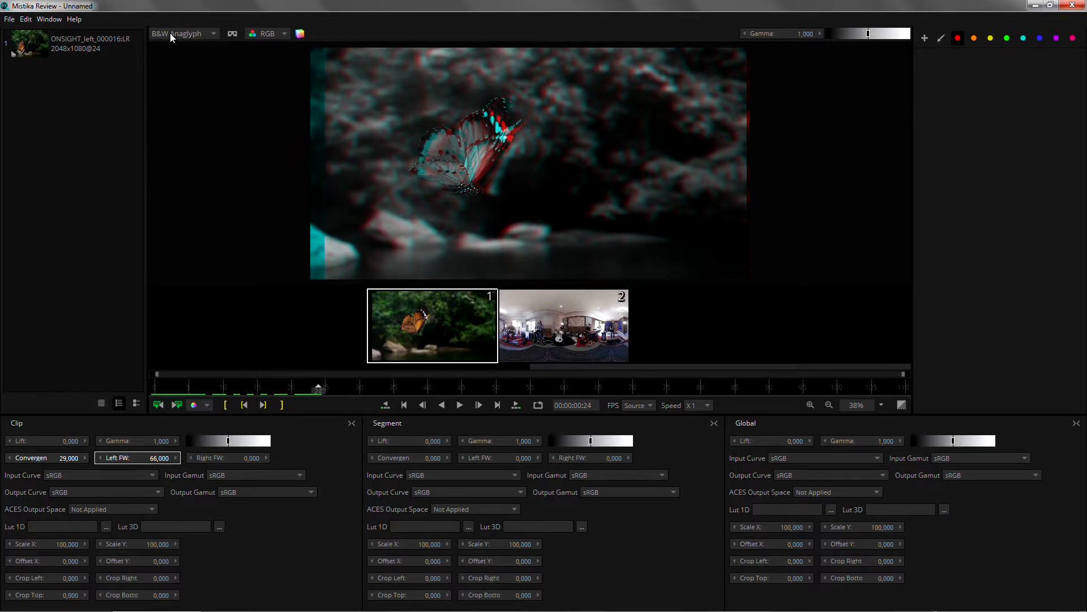
click(183, 33)
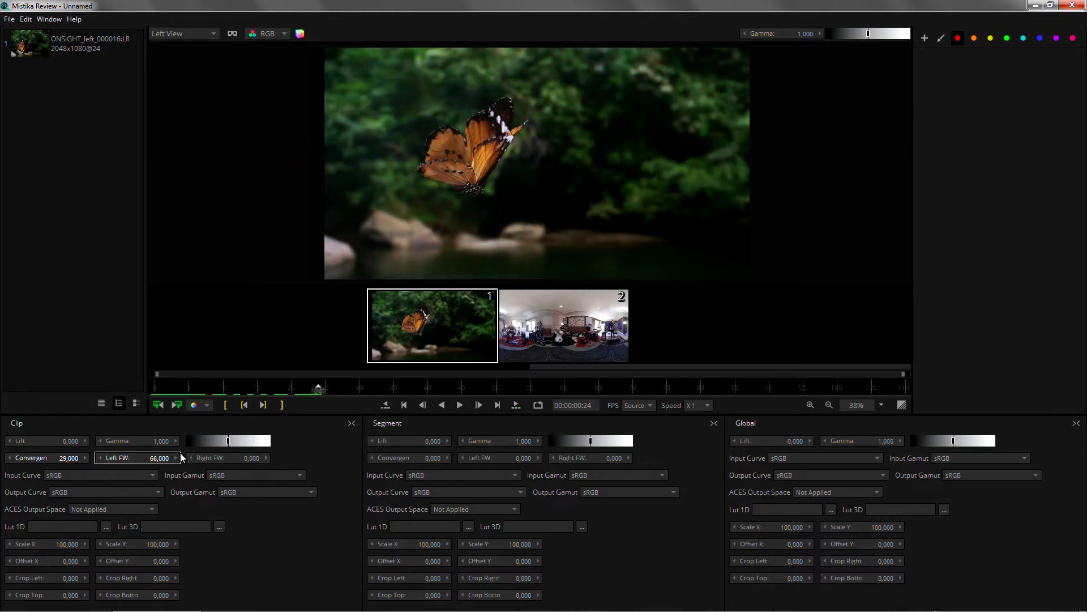
drag(160, 457, 146, 457)
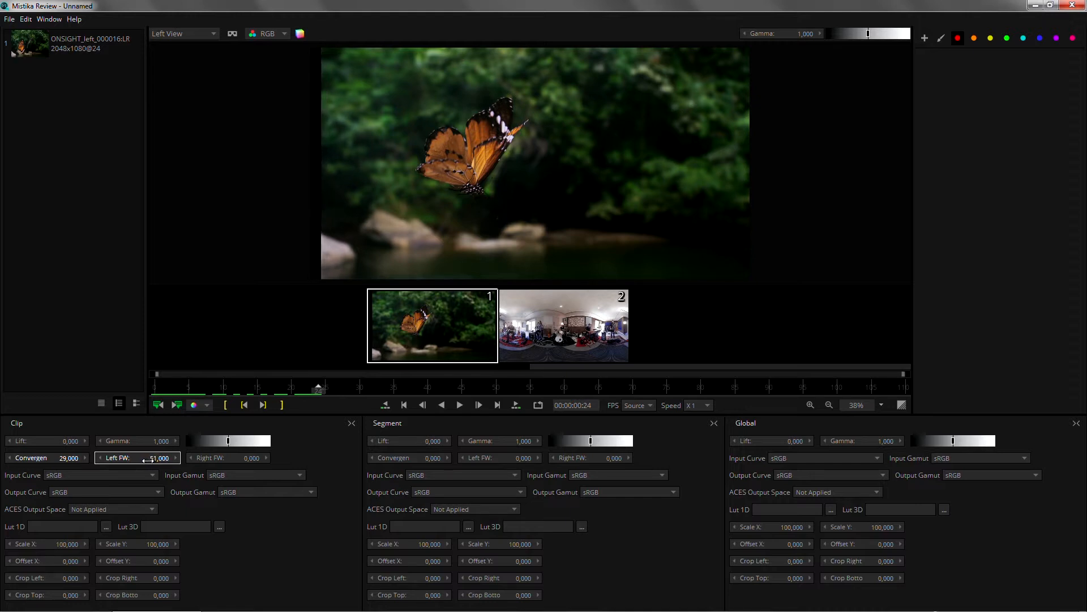
drag(139, 457, 167, 458)
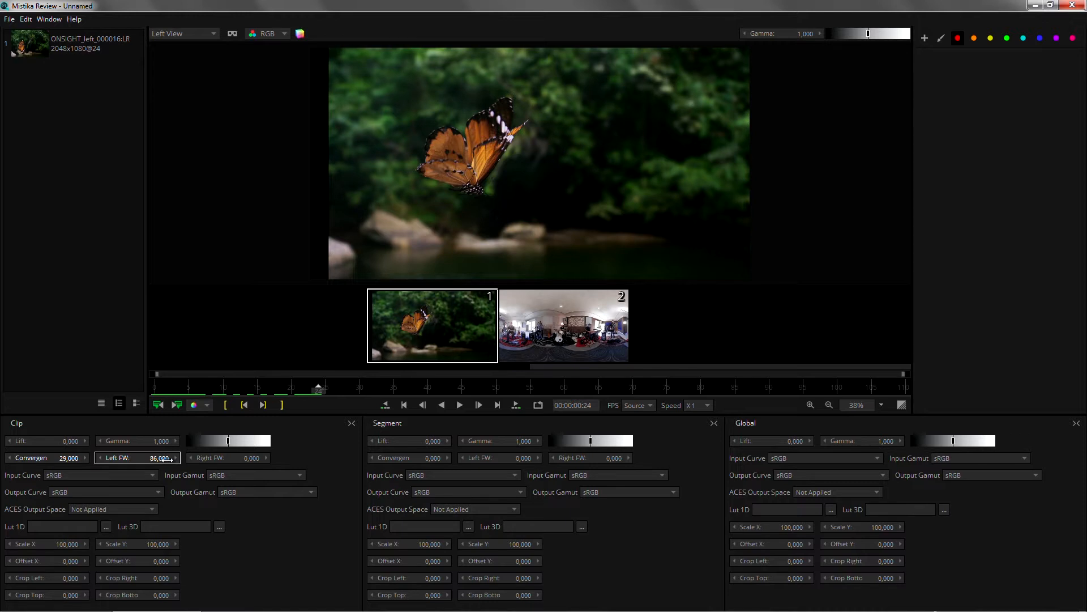
drag(159, 458, 146, 457)
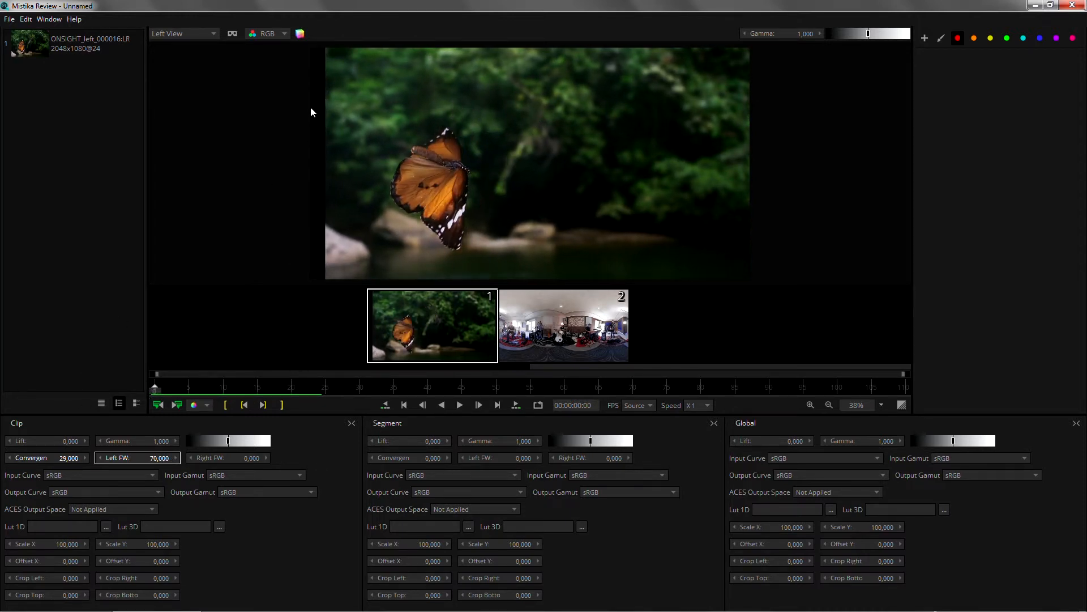
mouse_move(326, 177)
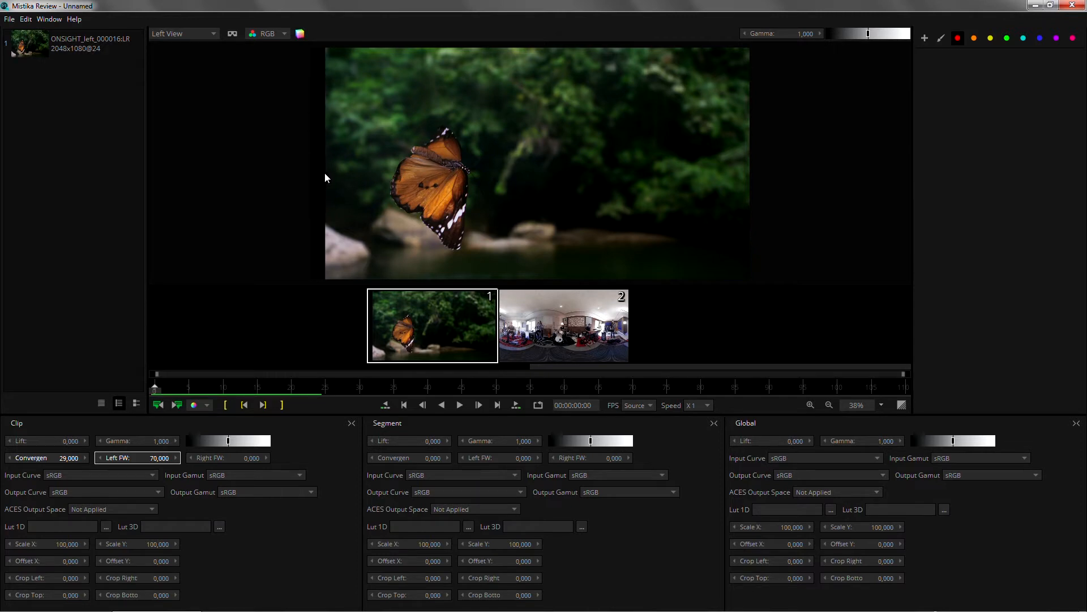
mouse_move(263, 327)
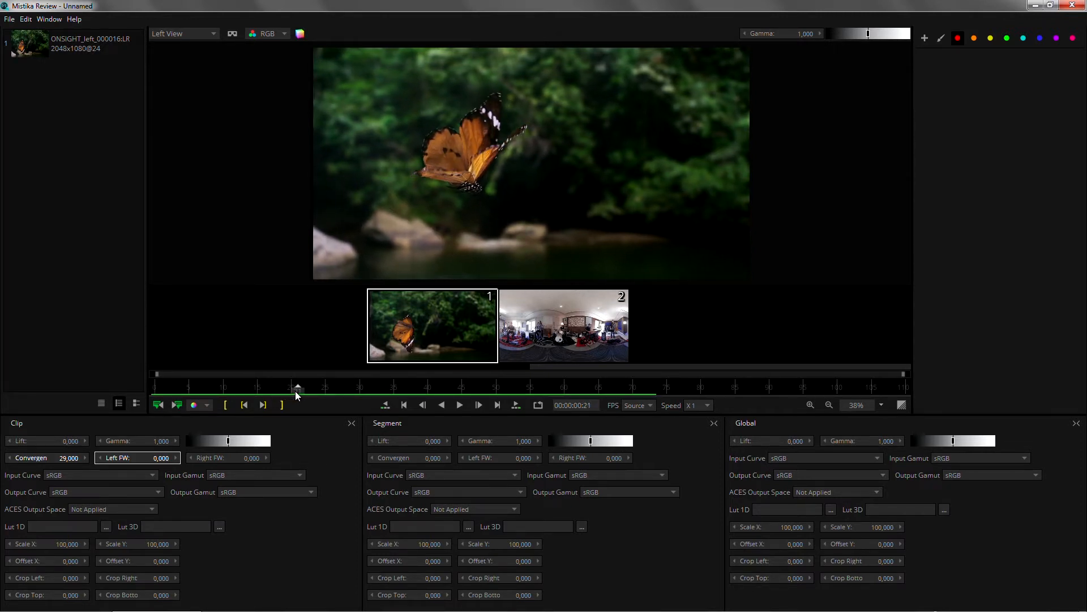
drag(297, 387, 346, 387)
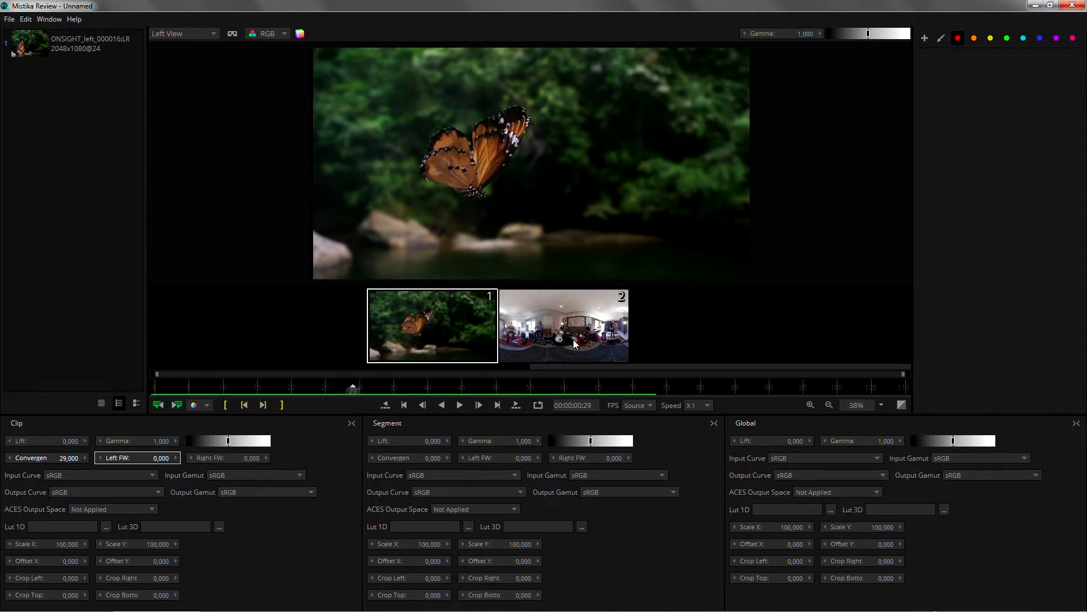
click(563, 326)
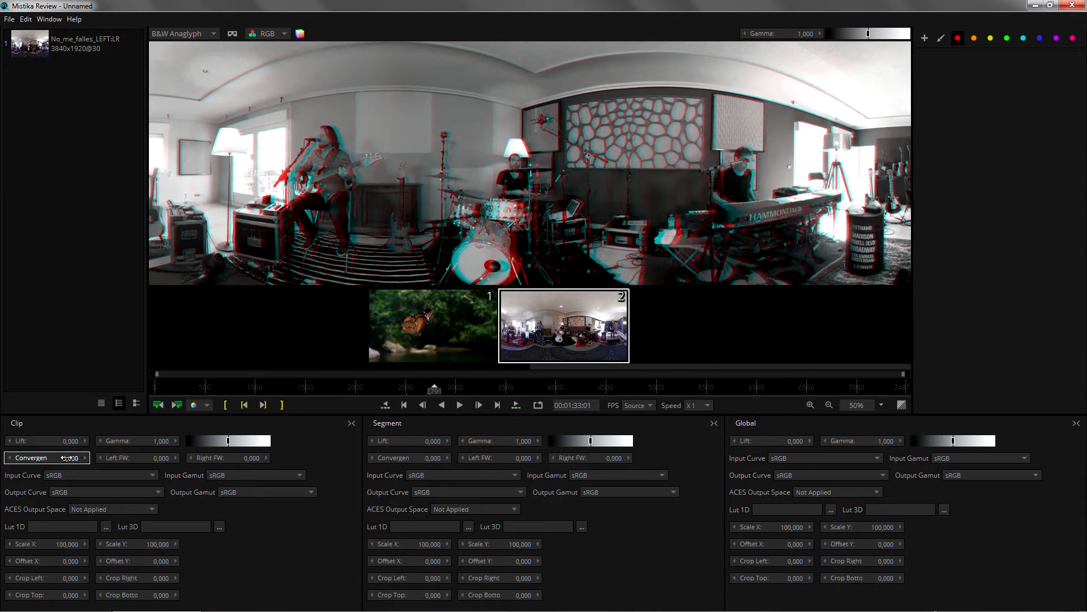
Step: Drag the band clip's Clip Convergence field down to 3
drag(66, 457, 45, 457)
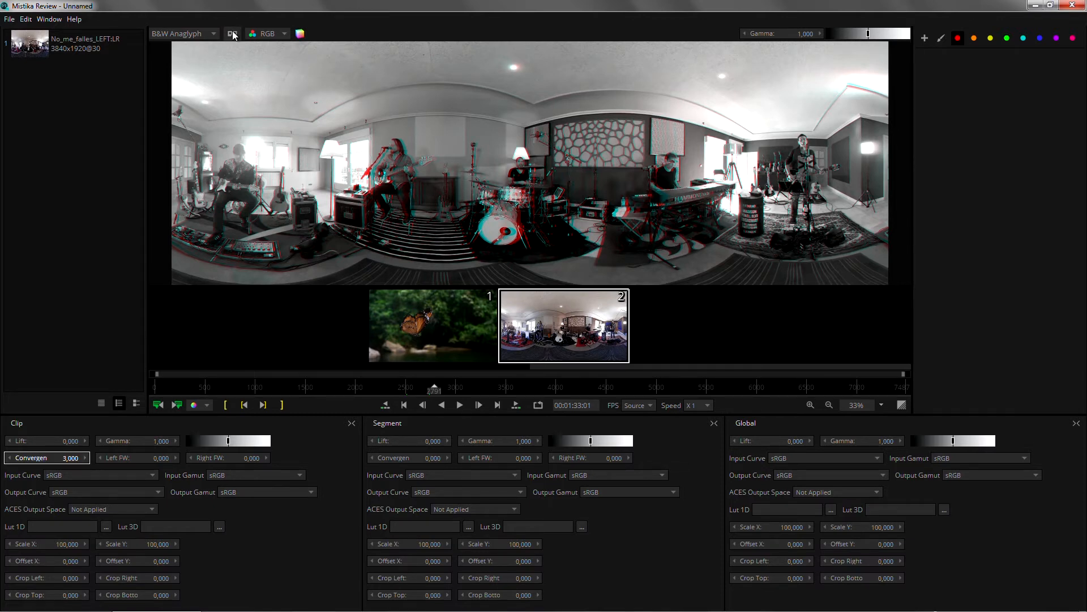
Step: Turn on the headset VR view for the band clip and start playback
click(232, 33)
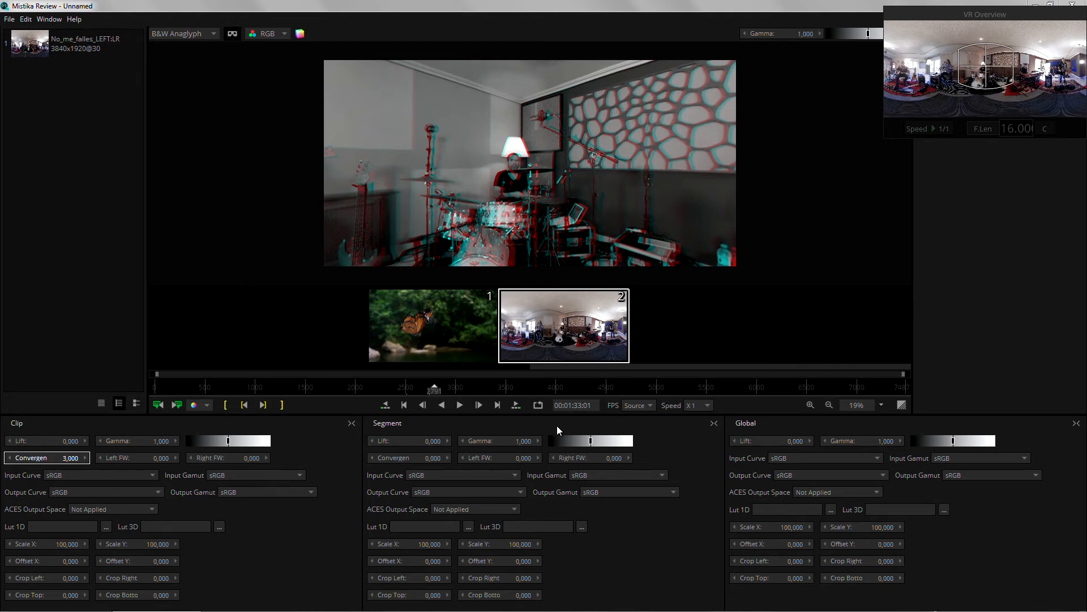
click(480, 405)
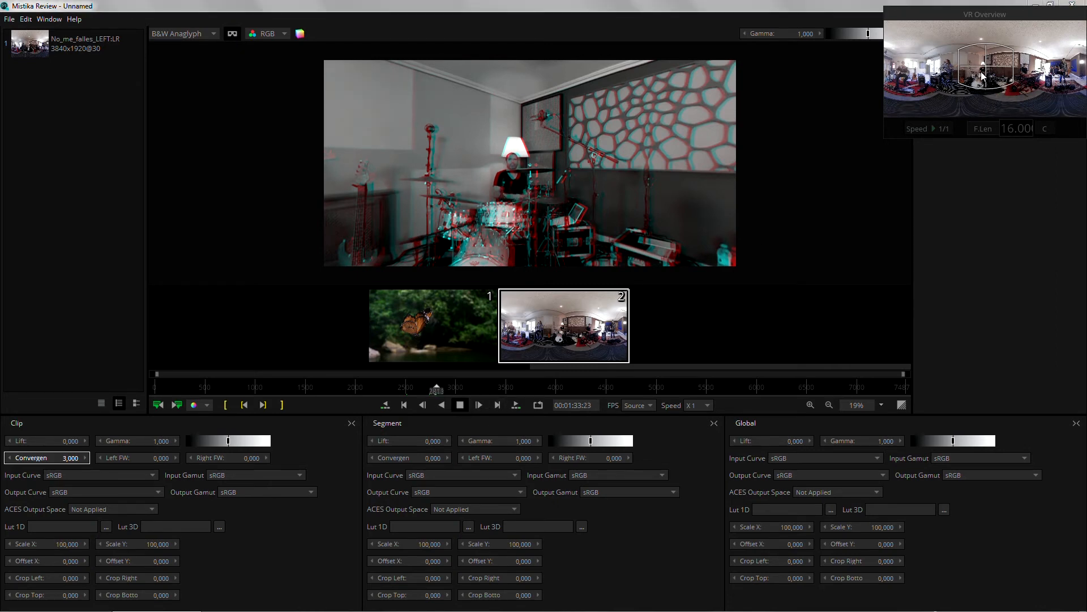